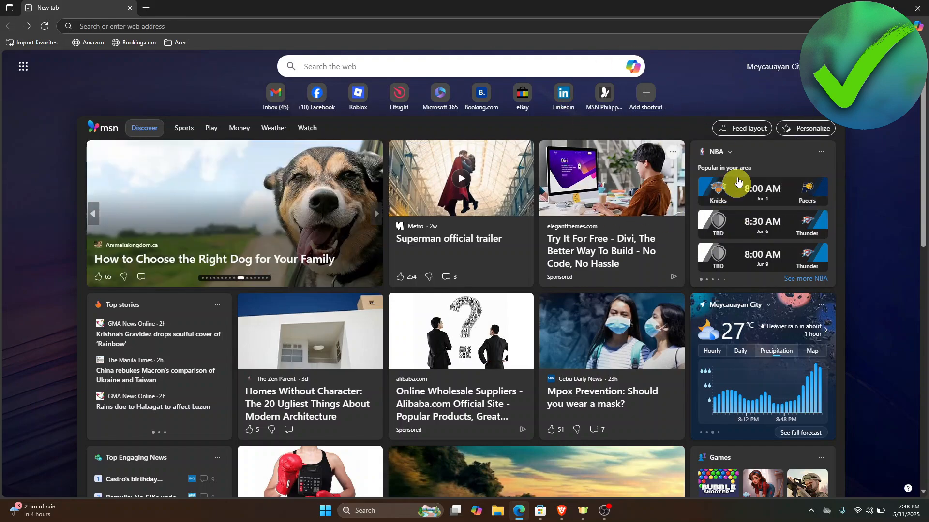
mouse_move(233, 60)
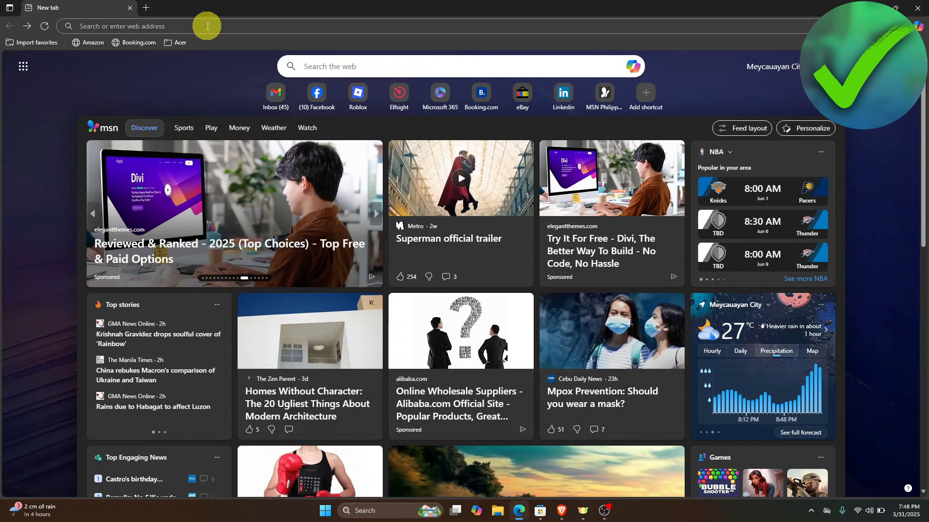
Navigate Edge to utorrent.com via the address bar.
left_click(136, 26)
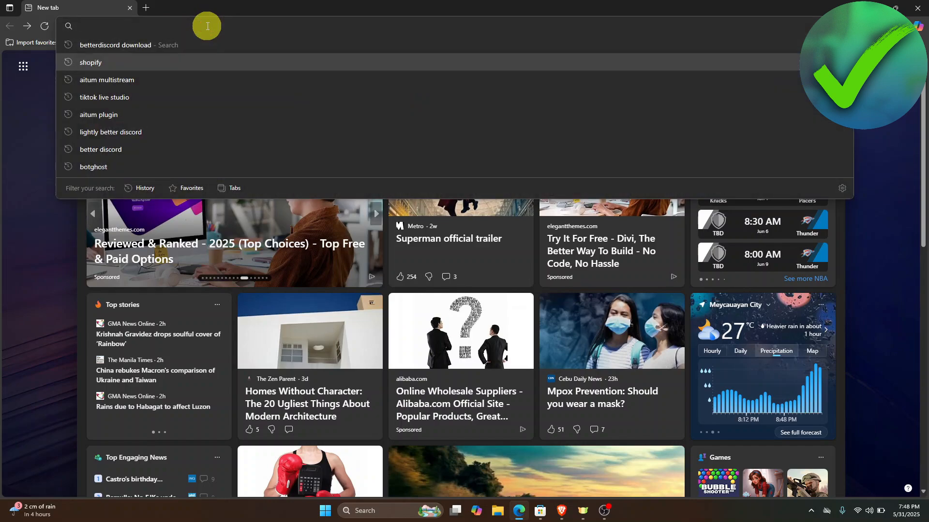
type("utorrent.com")
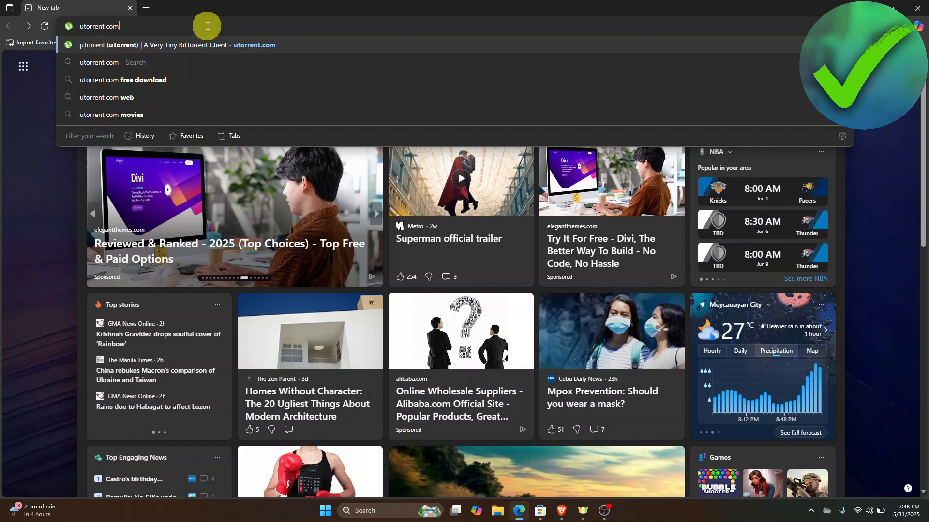
key("Enter")
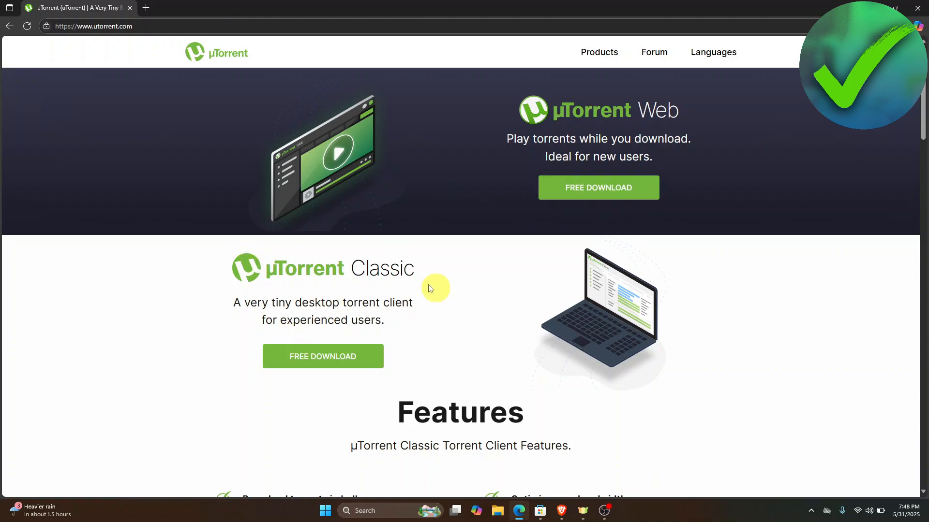
mouse_move(323, 356)
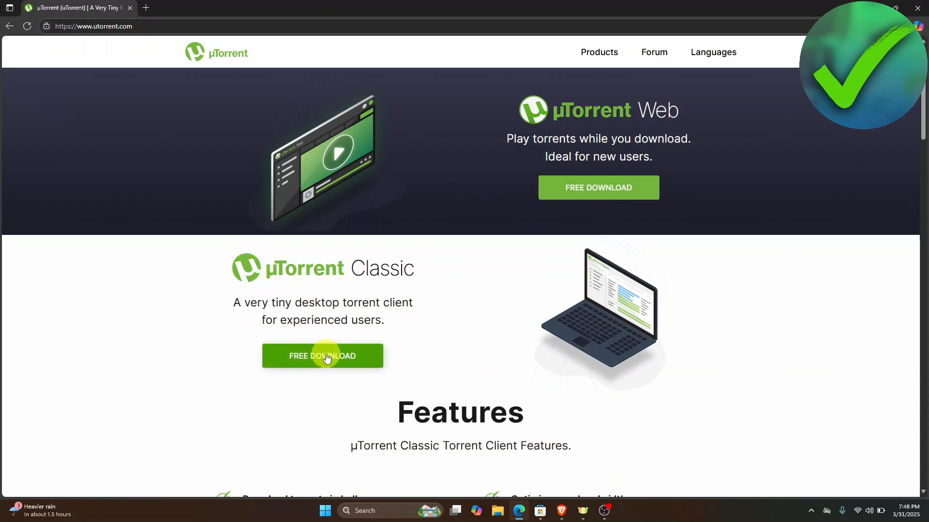
Download the free Basic edition of µTorrent Classic, getting utorrent_installer.exe.
left_click(323, 356)
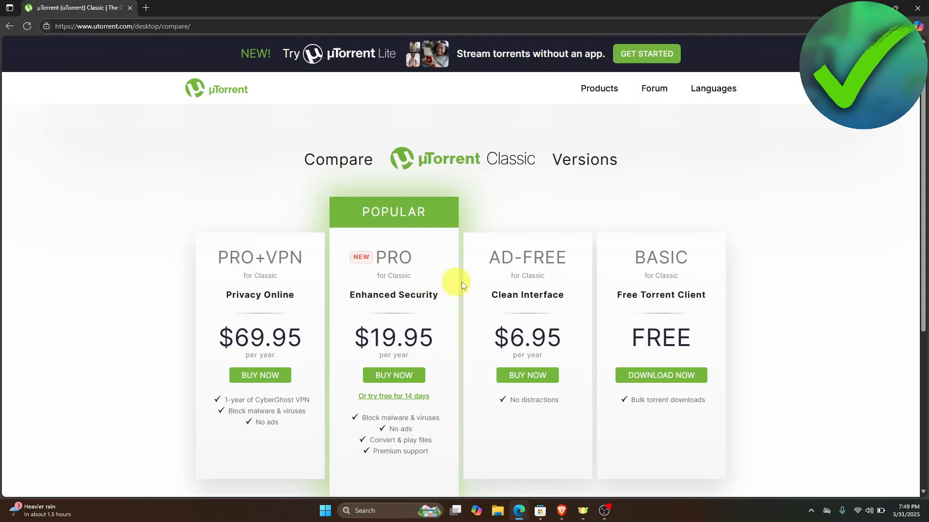
mouse_move(630, 232)
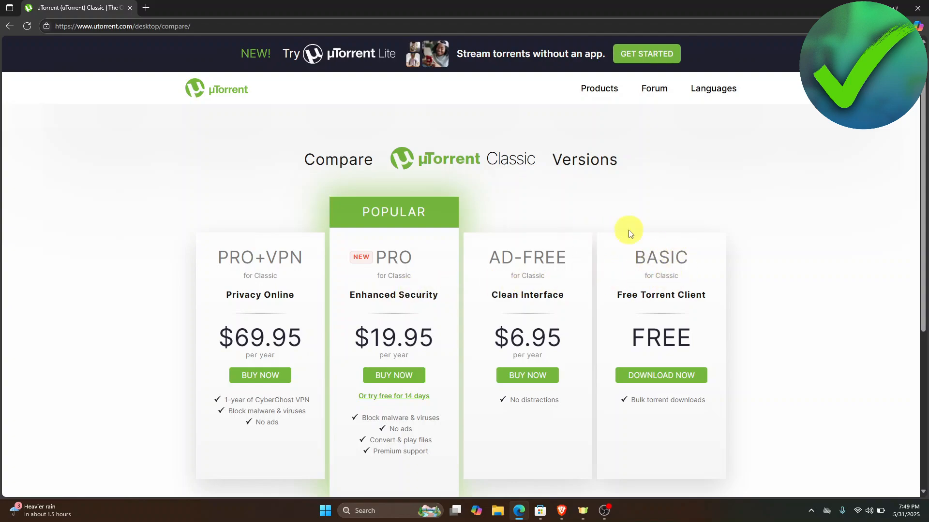
mouse_move(597, 273)
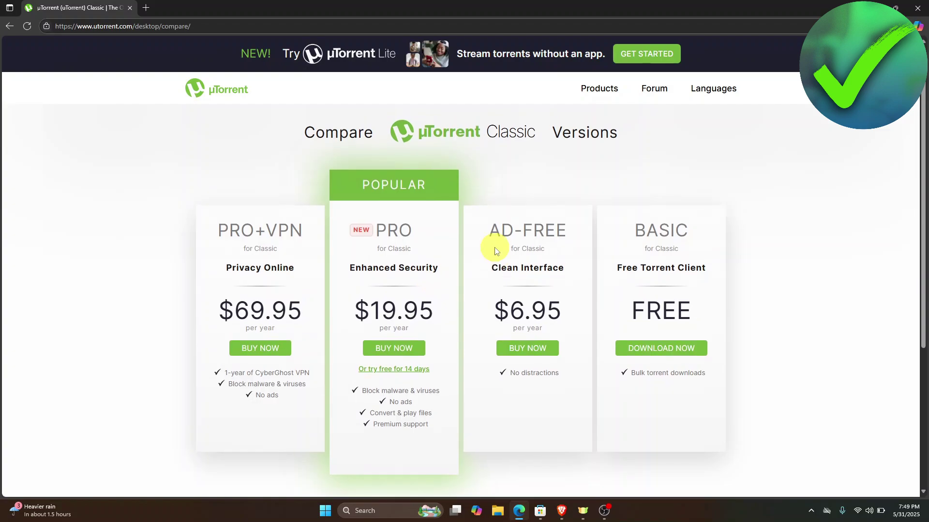
mouse_move(538, 286)
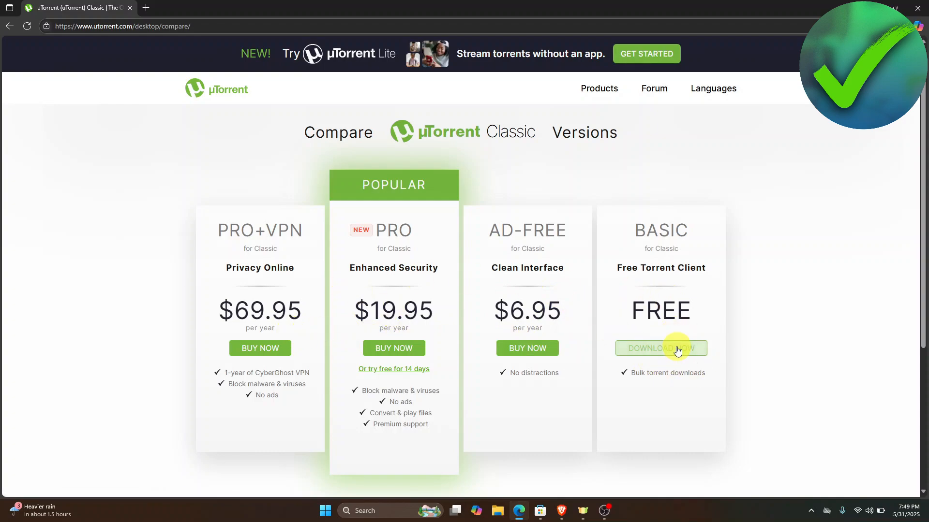
mouse_move(675, 353)
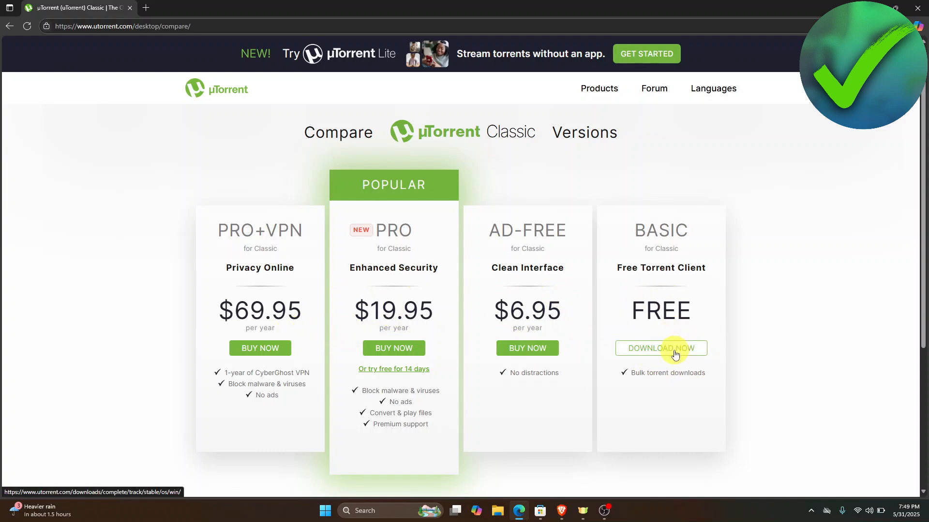
left_click(661, 348)
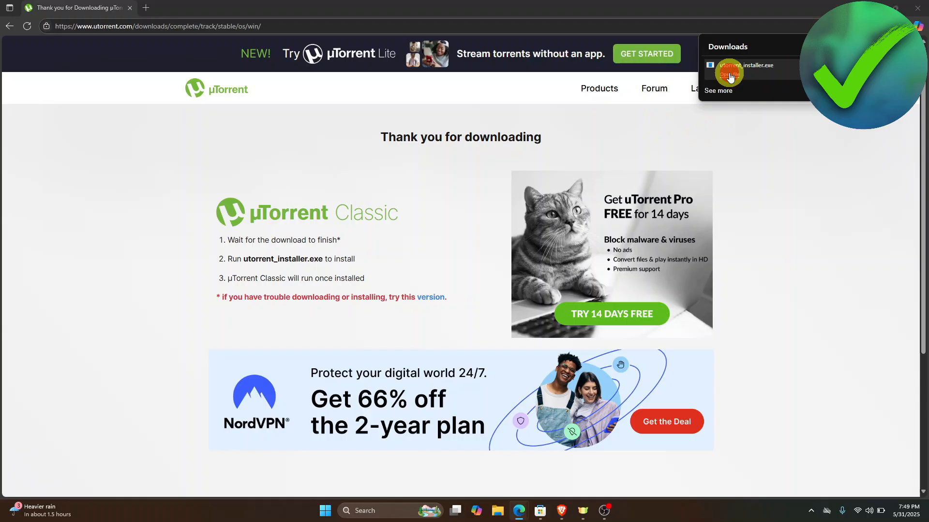
Run utorrent_installer.exe and continue past the welcome and scam-warning pages.
left_click(730, 75)
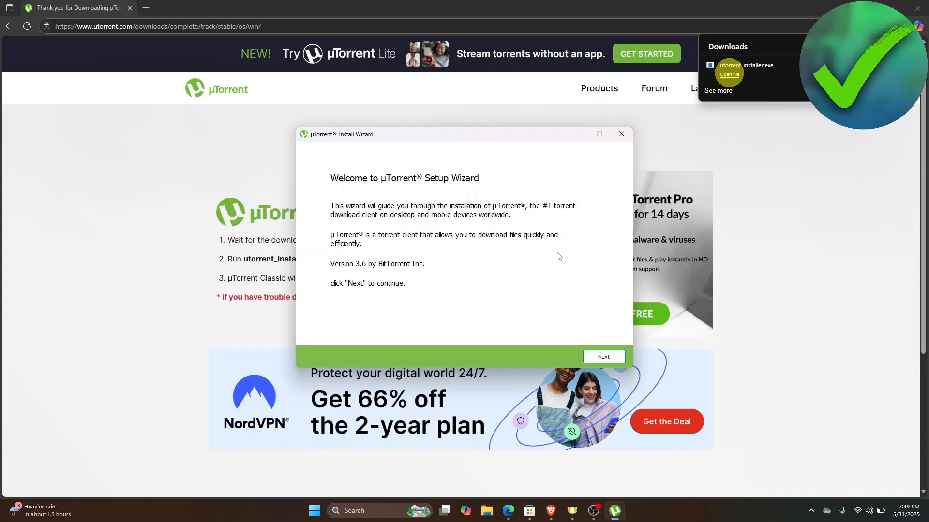
mouse_move(606, 358)
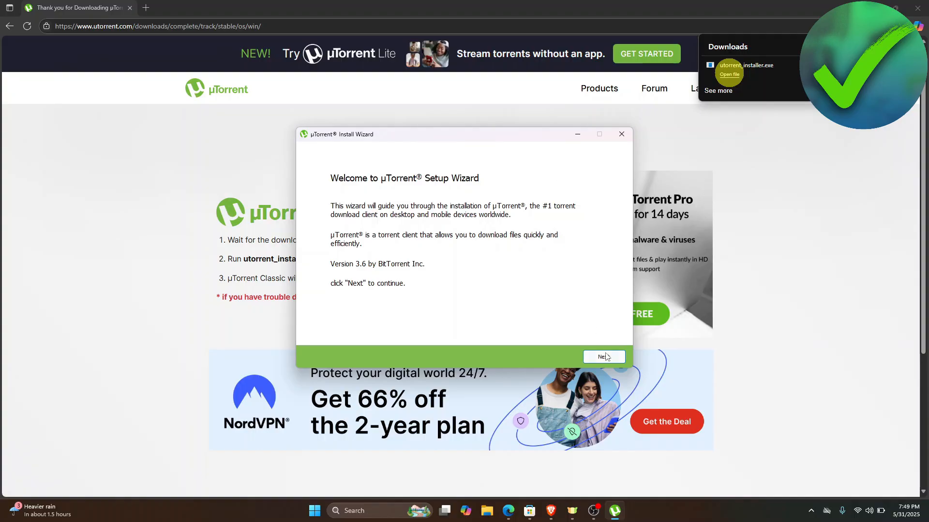
left_click(604, 357)
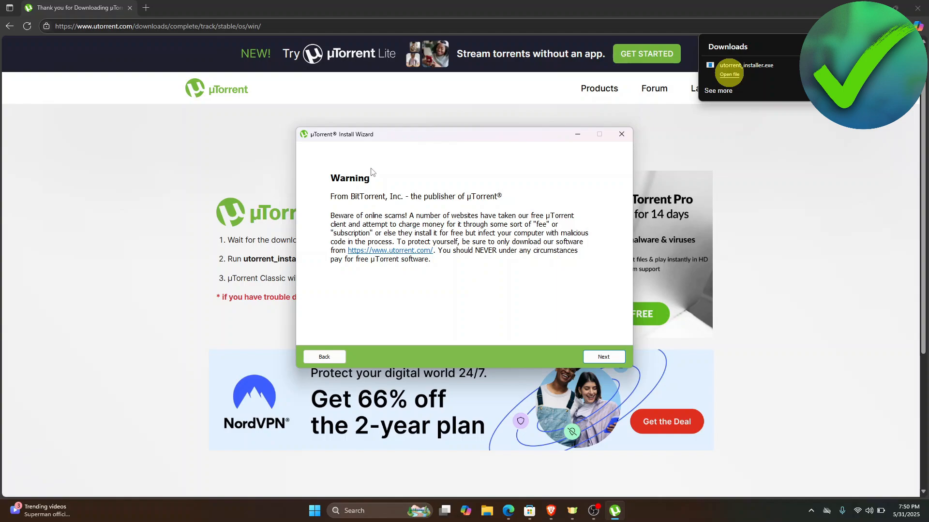
mouse_move(375, 242)
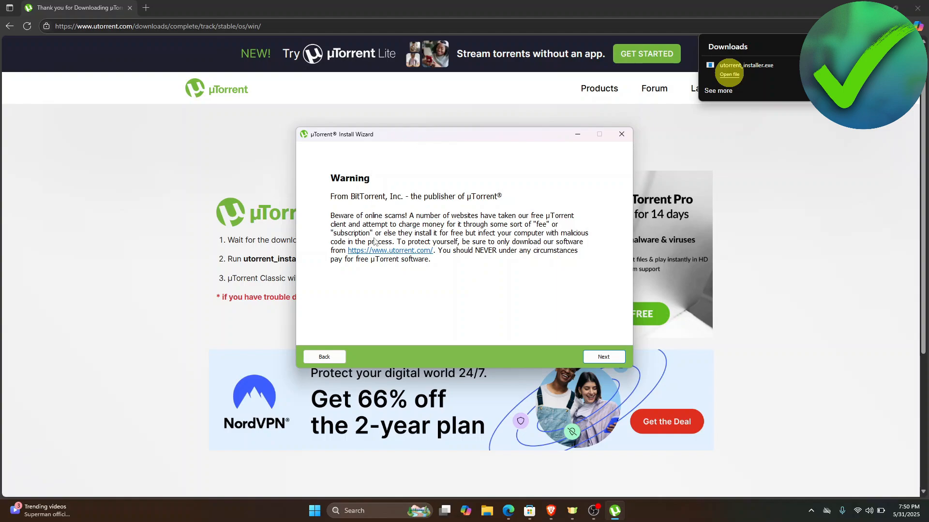
mouse_move(517, 280)
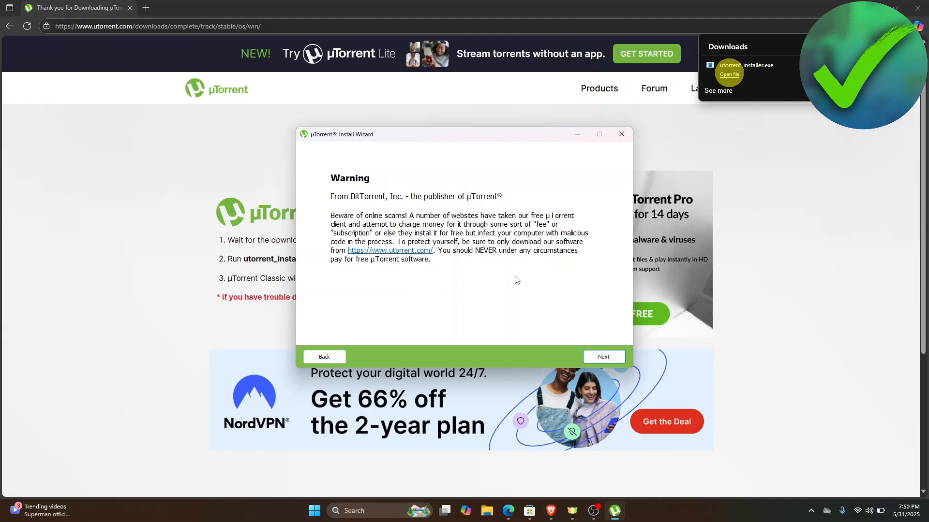
mouse_move(514, 254)
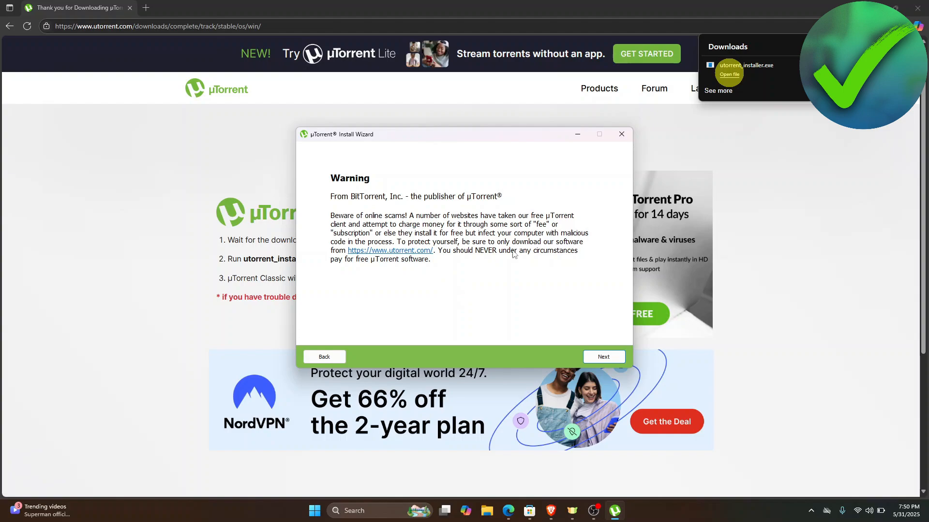
mouse_move(511, 262)
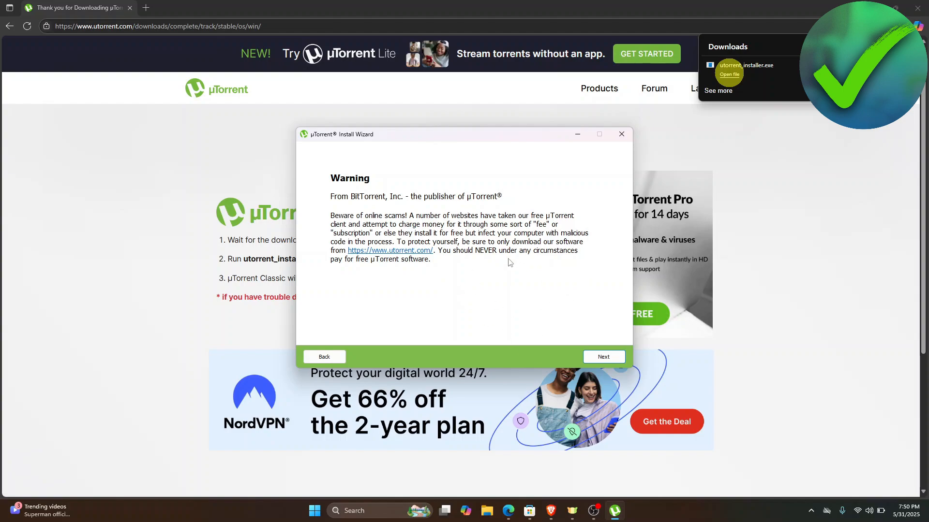
left_click(604, 357)
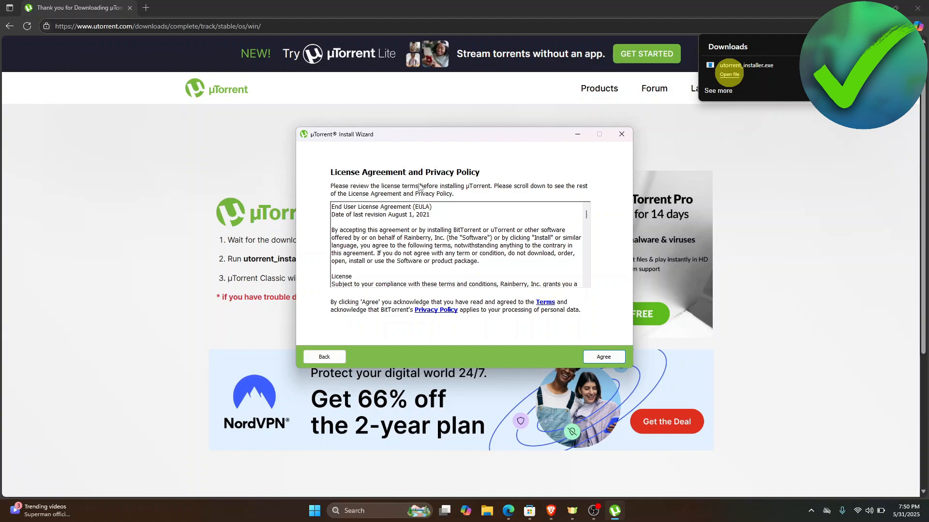
Agree to the license agreement and move past the optional Avast Antivirus offer.
left_click(603, 357)
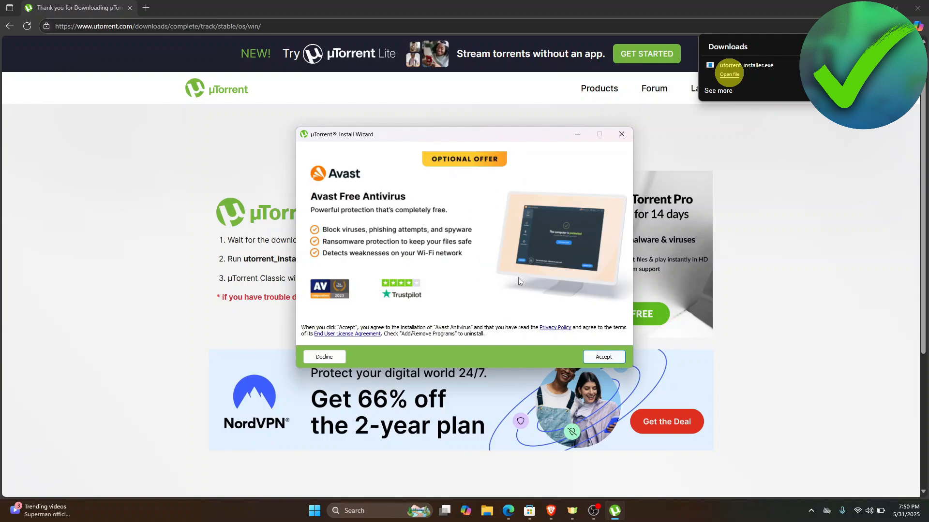
mouse_move(465, 218)
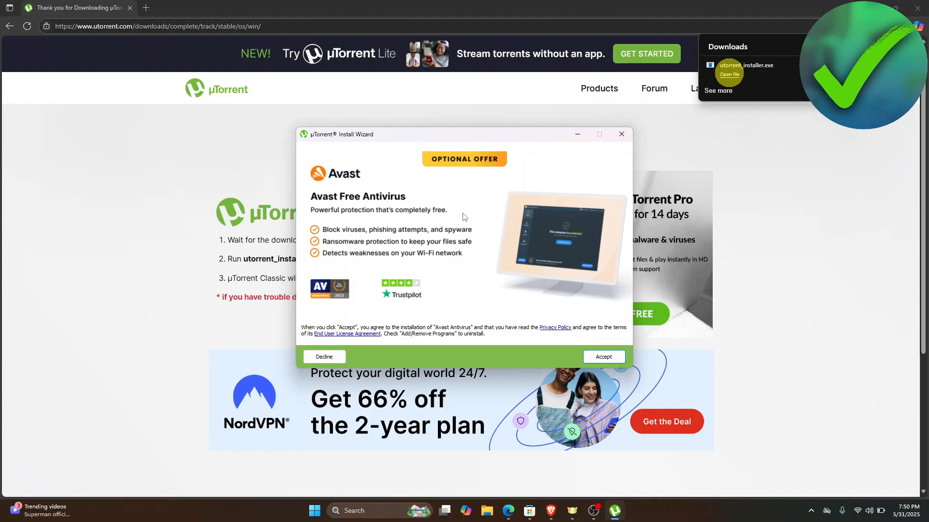
mouse_move(406, 312)
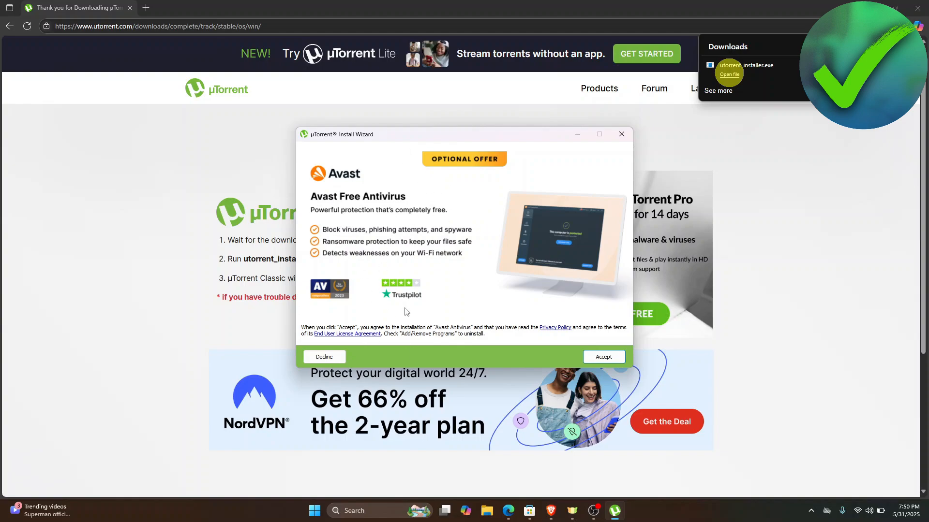
left_click(324, 357)
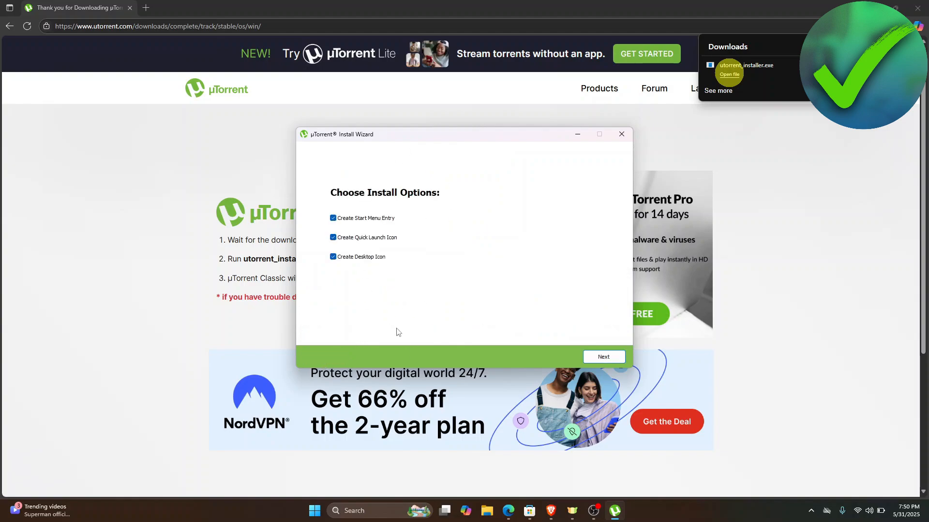
mouse_move(400, 199)
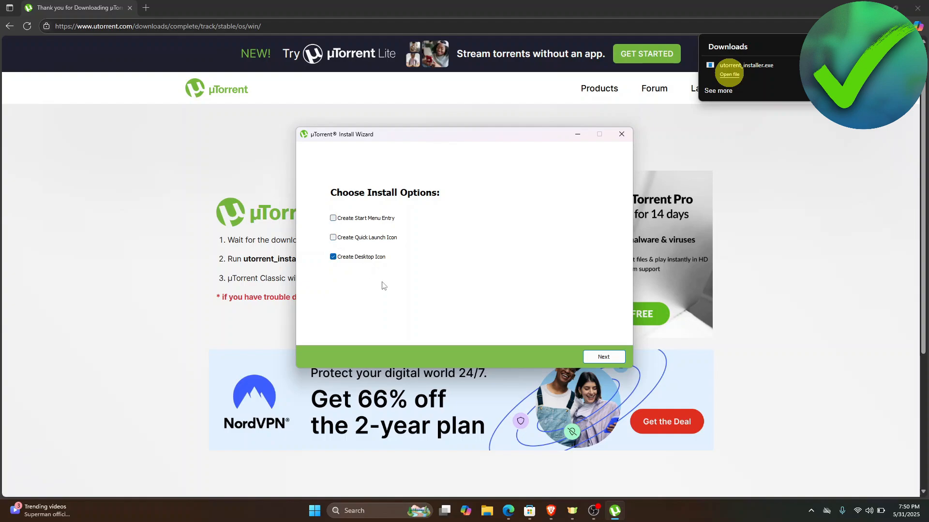
mouse_move(409, 250)
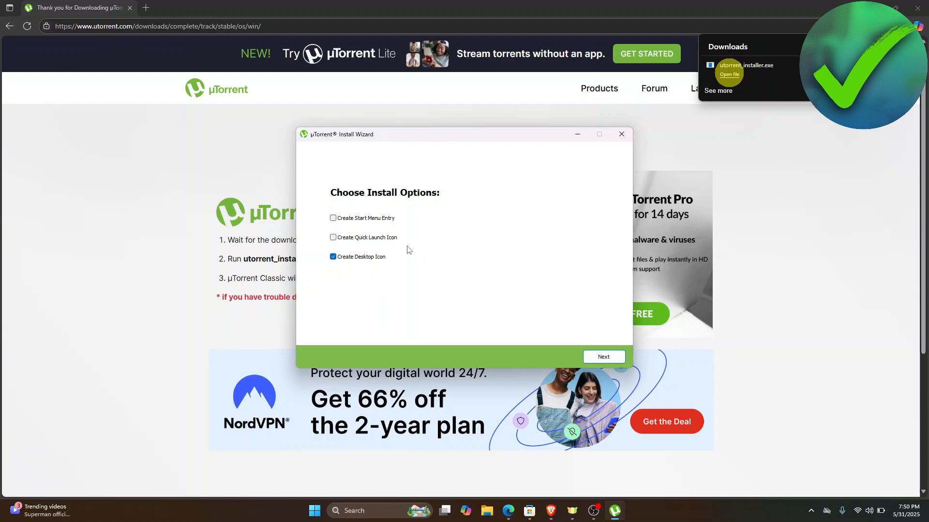
Keep the desktop icon choice and default firewall, startup and file type configurations, then install.
left_click(603, 357)
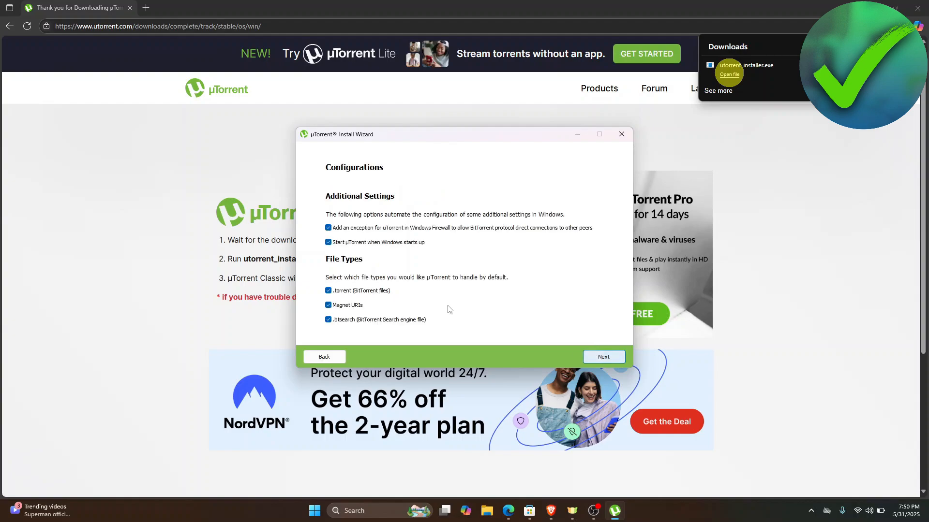
mouse_move(315, 234)
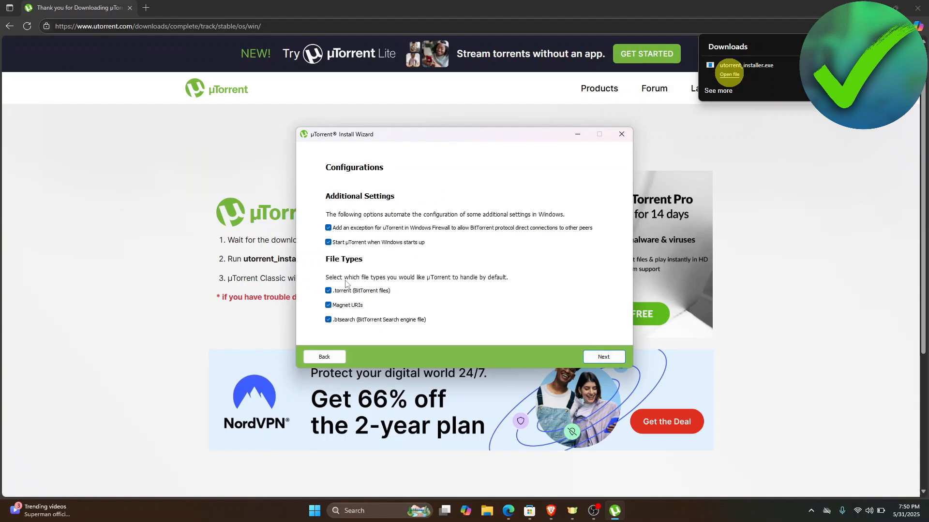
mouse_move(625, 371)
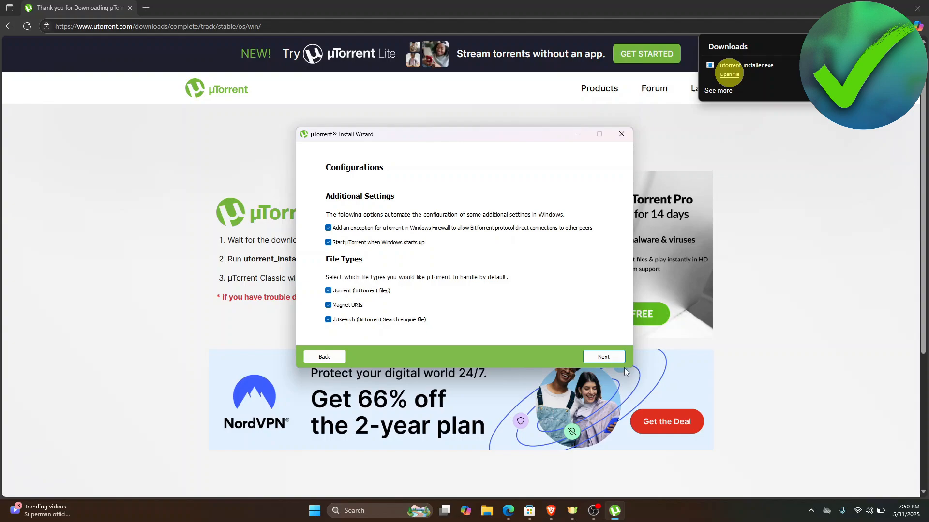
left_click(604, 357)
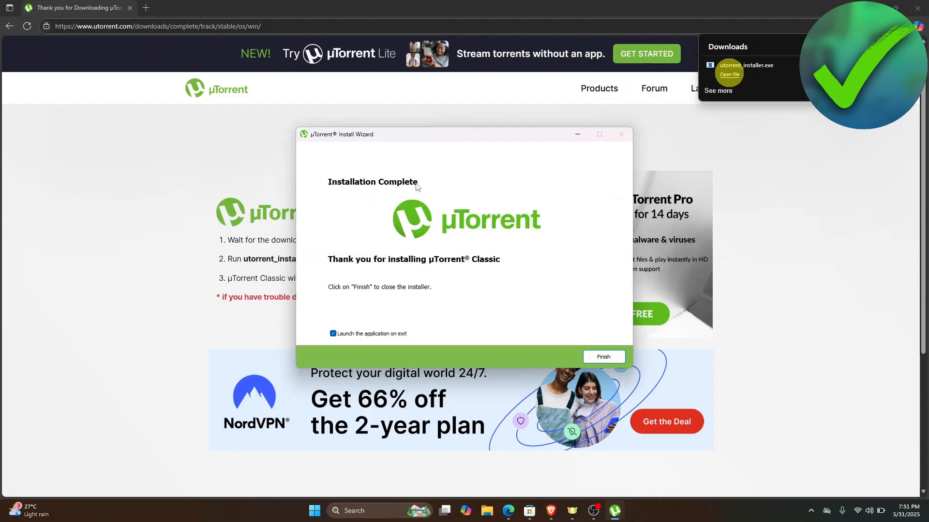
mouse_move(464, 234)
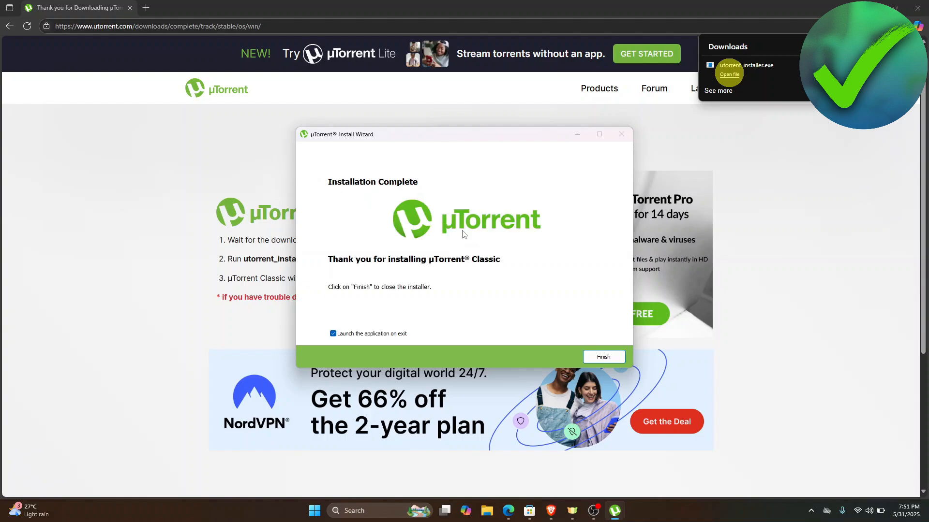
Finish the completed installer, returning to the µTorrent thank-you page.
left_click(604, 357)
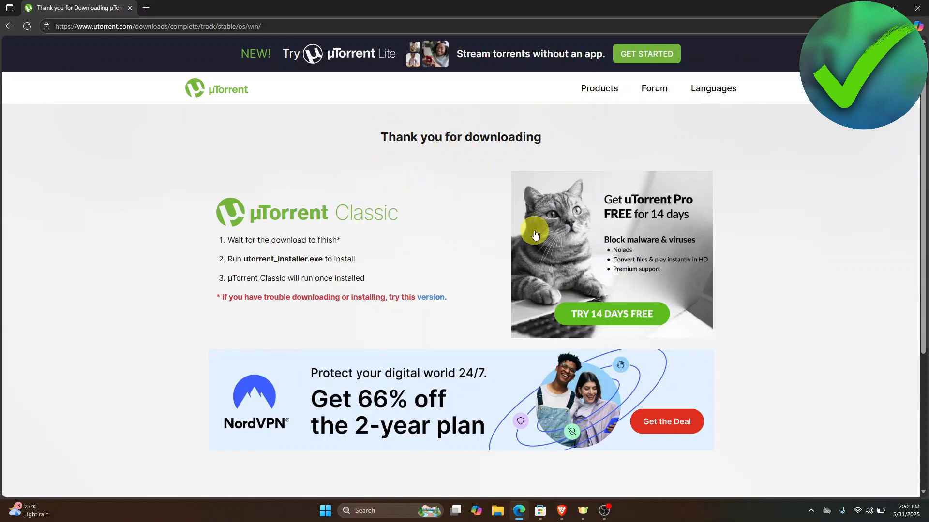
mouse_move(433, 212)
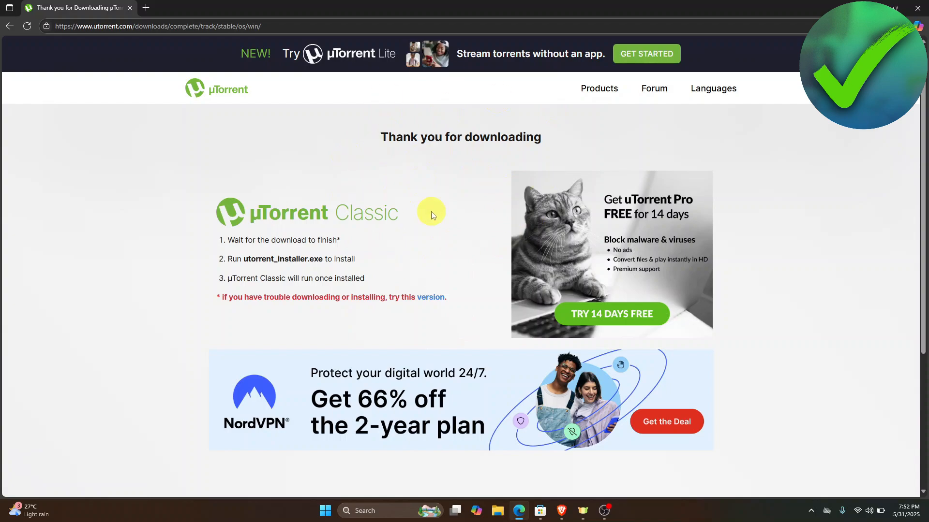